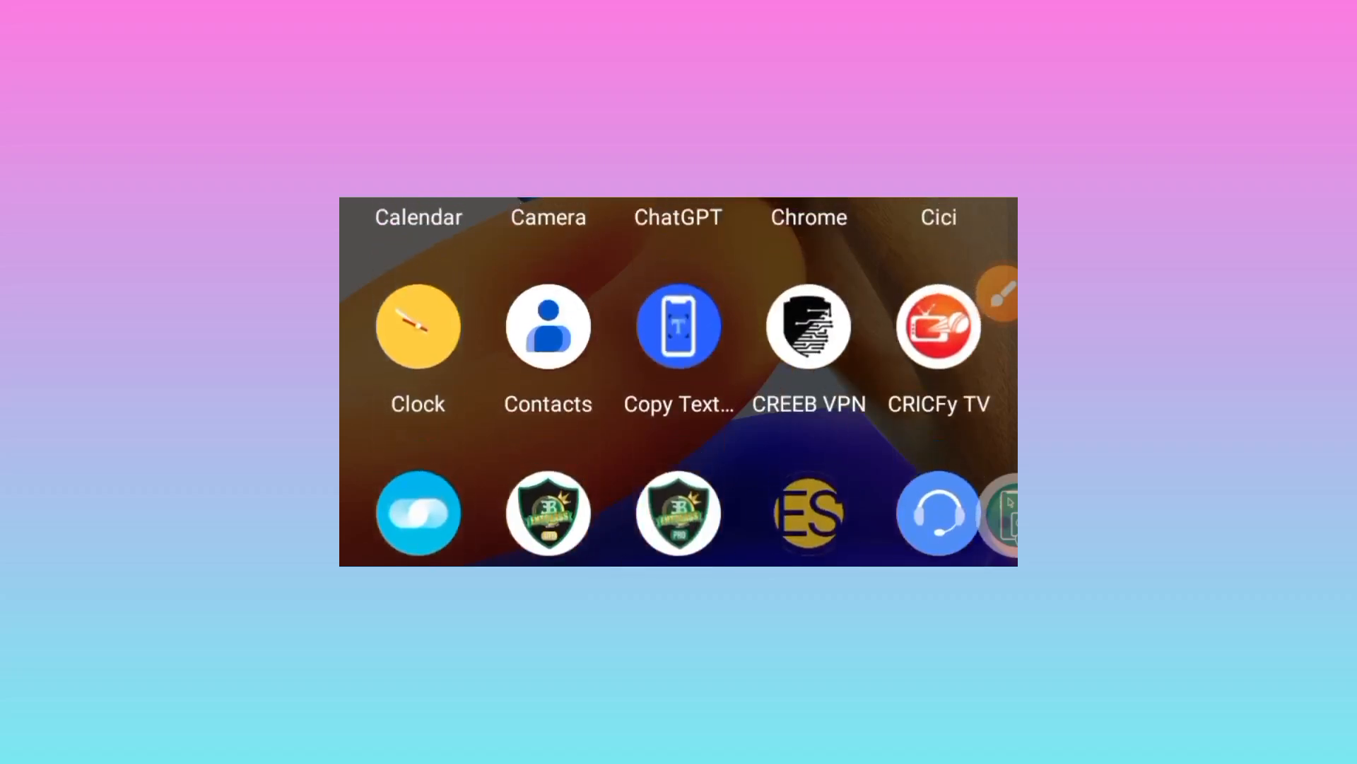
- Scroll the app drawer to reach and launch the Play Store
scroll(down, 3)
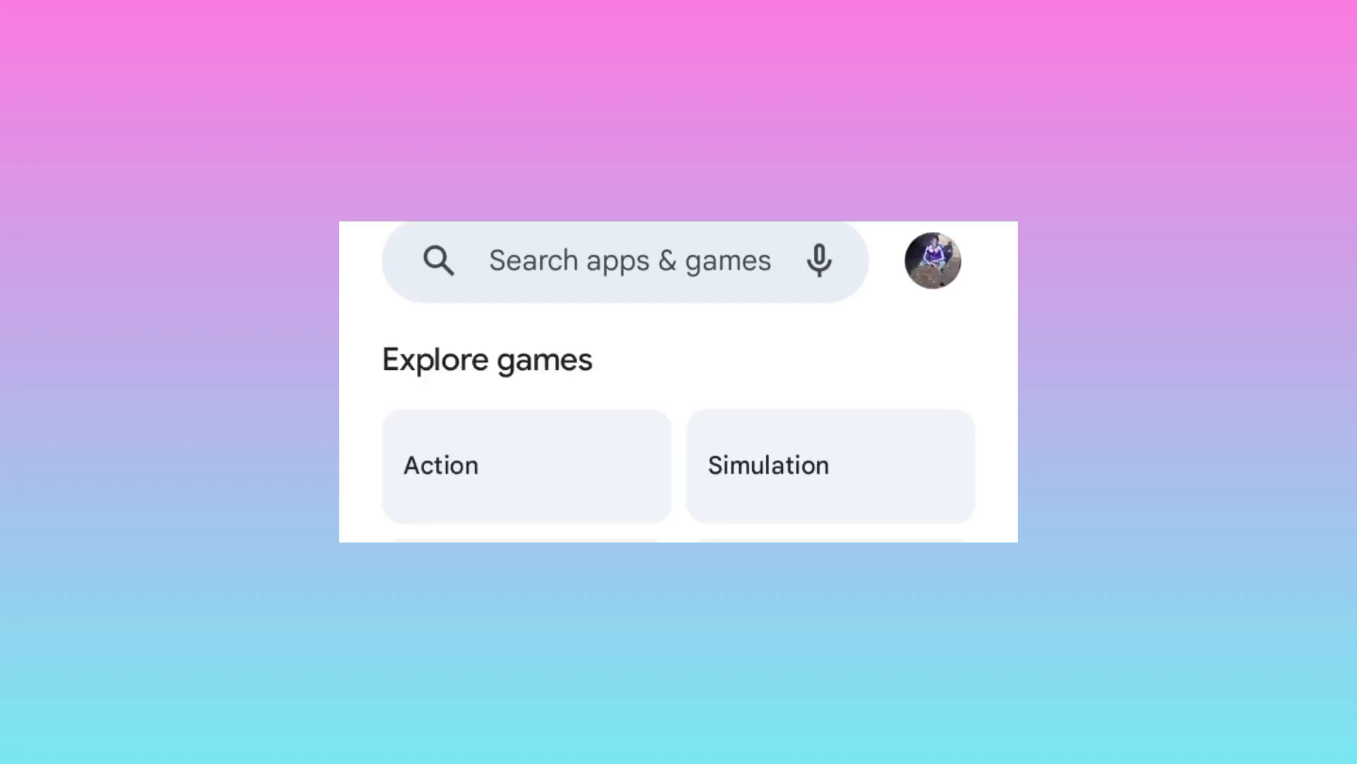
- Search the Play Store for 'hx tunnel vpn' to reach the HX Tunnel VPN page
click(623, 260)
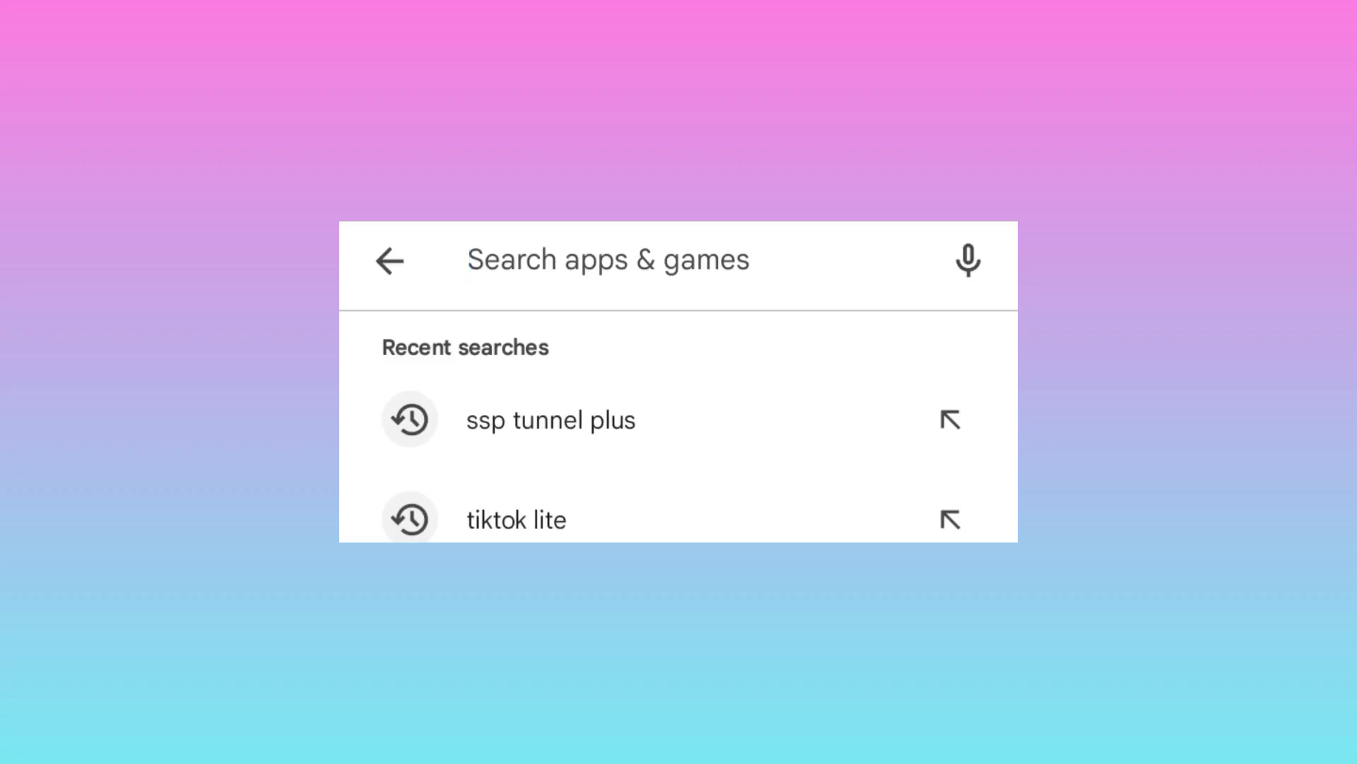
text(hx)
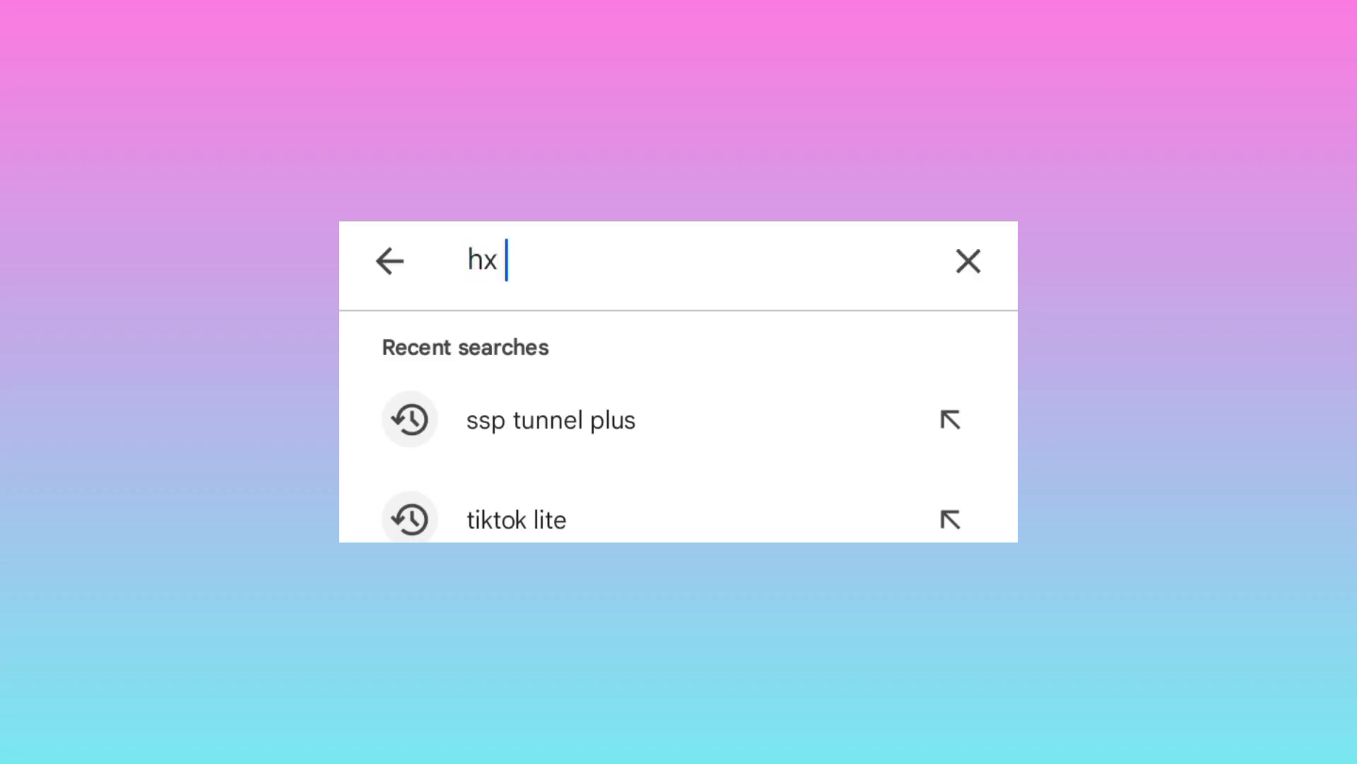
text(tunnel vpn)
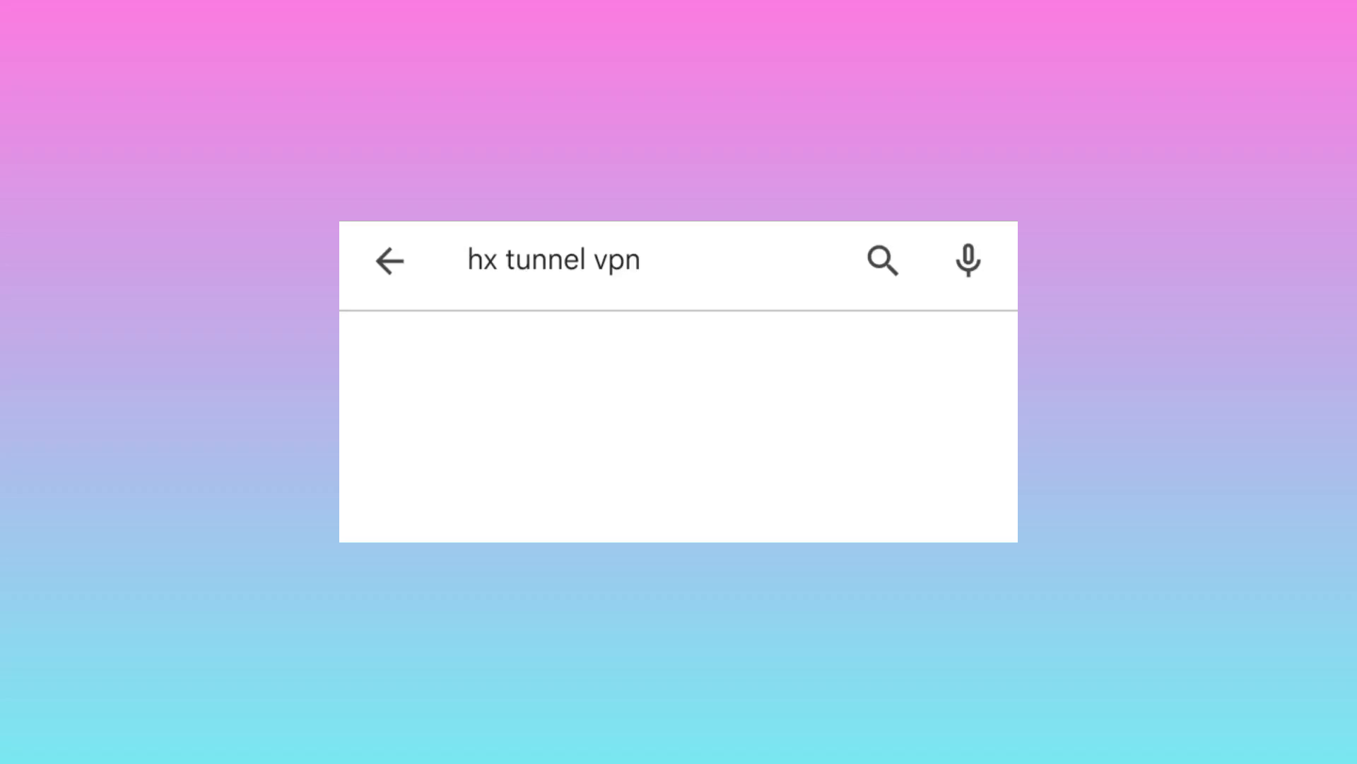
click(881, 258)
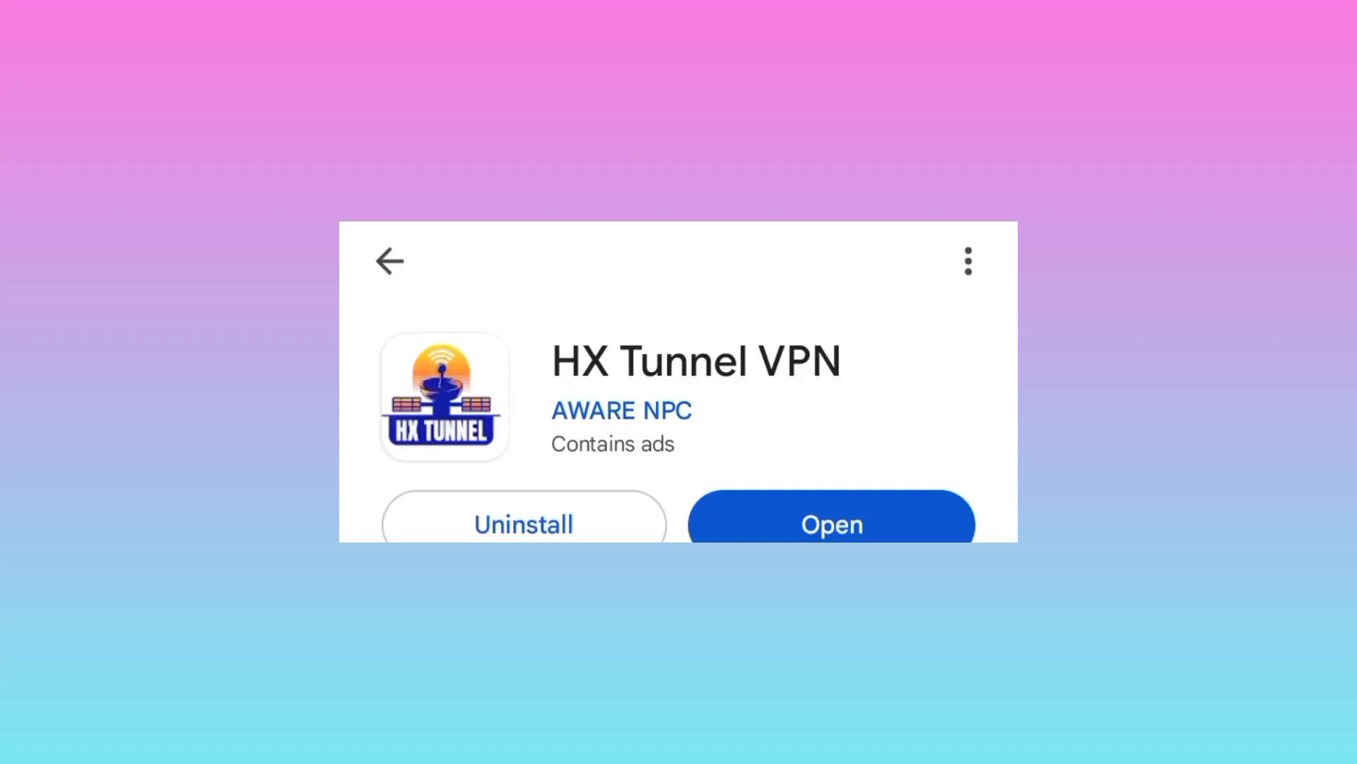
mouse_move(701, 515)
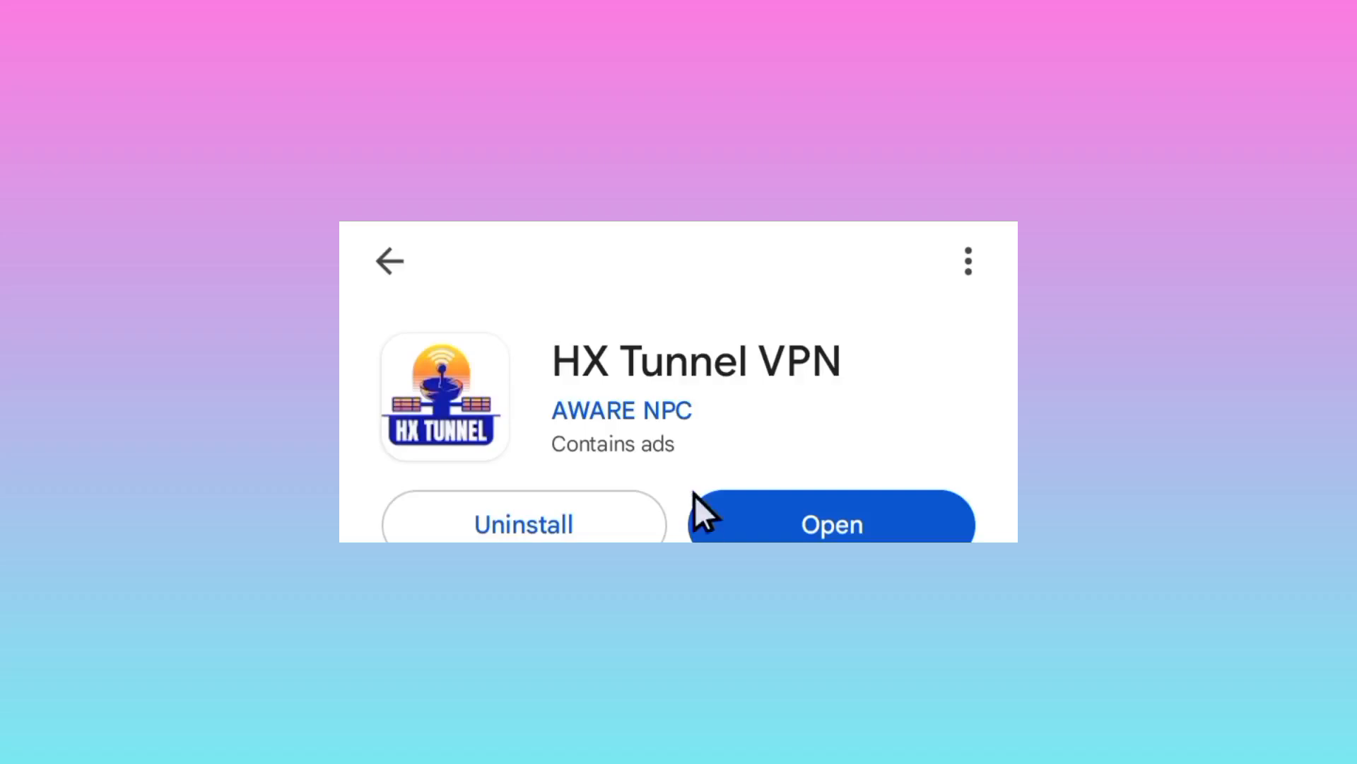
mouse_move(742, 391)
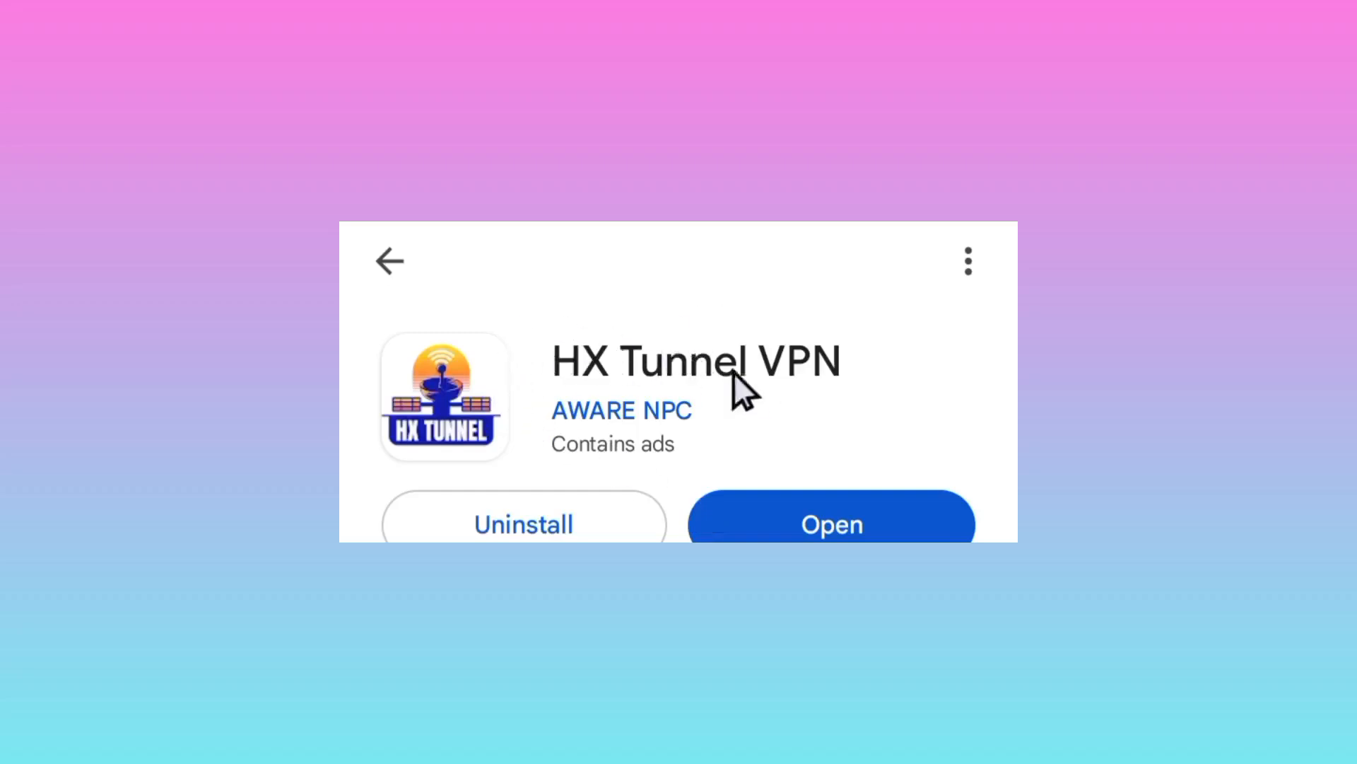
mouse_move(649, 428)
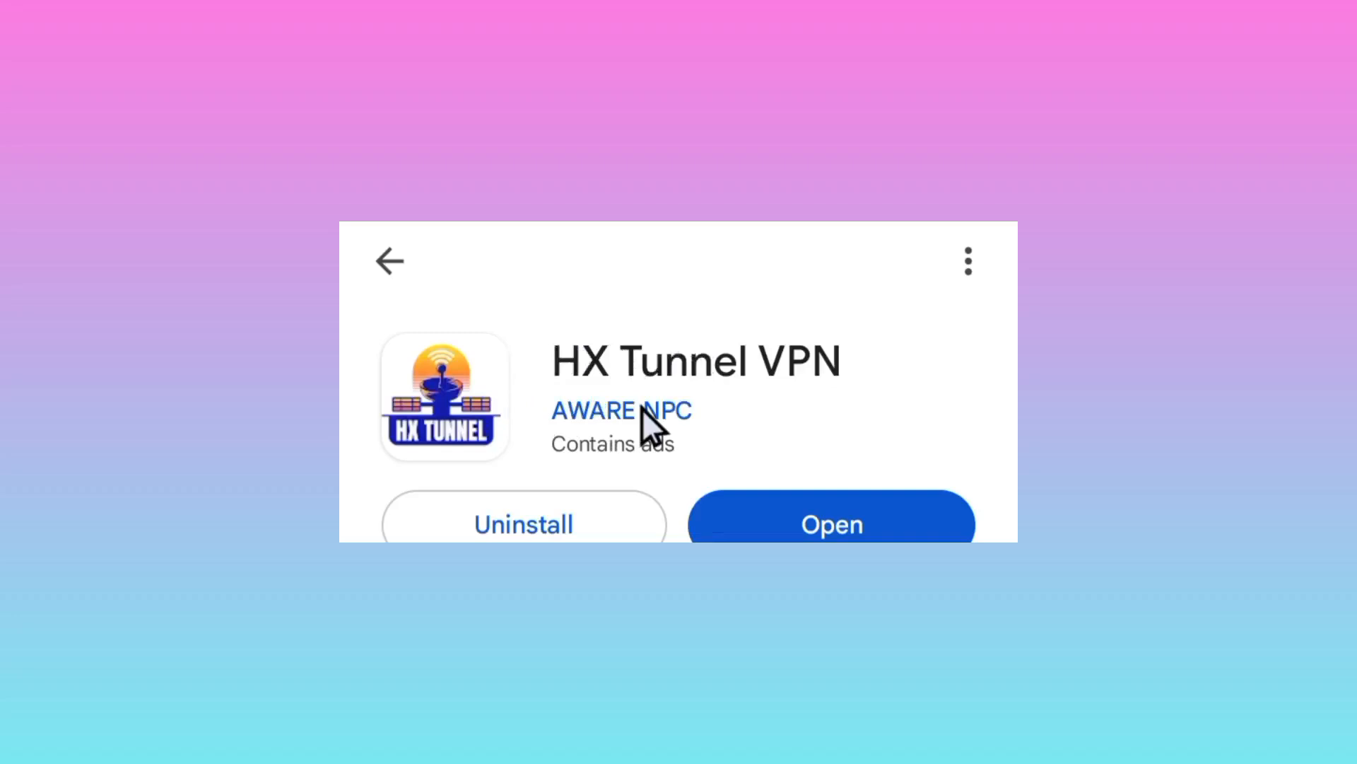
mouse_move(684, 507)
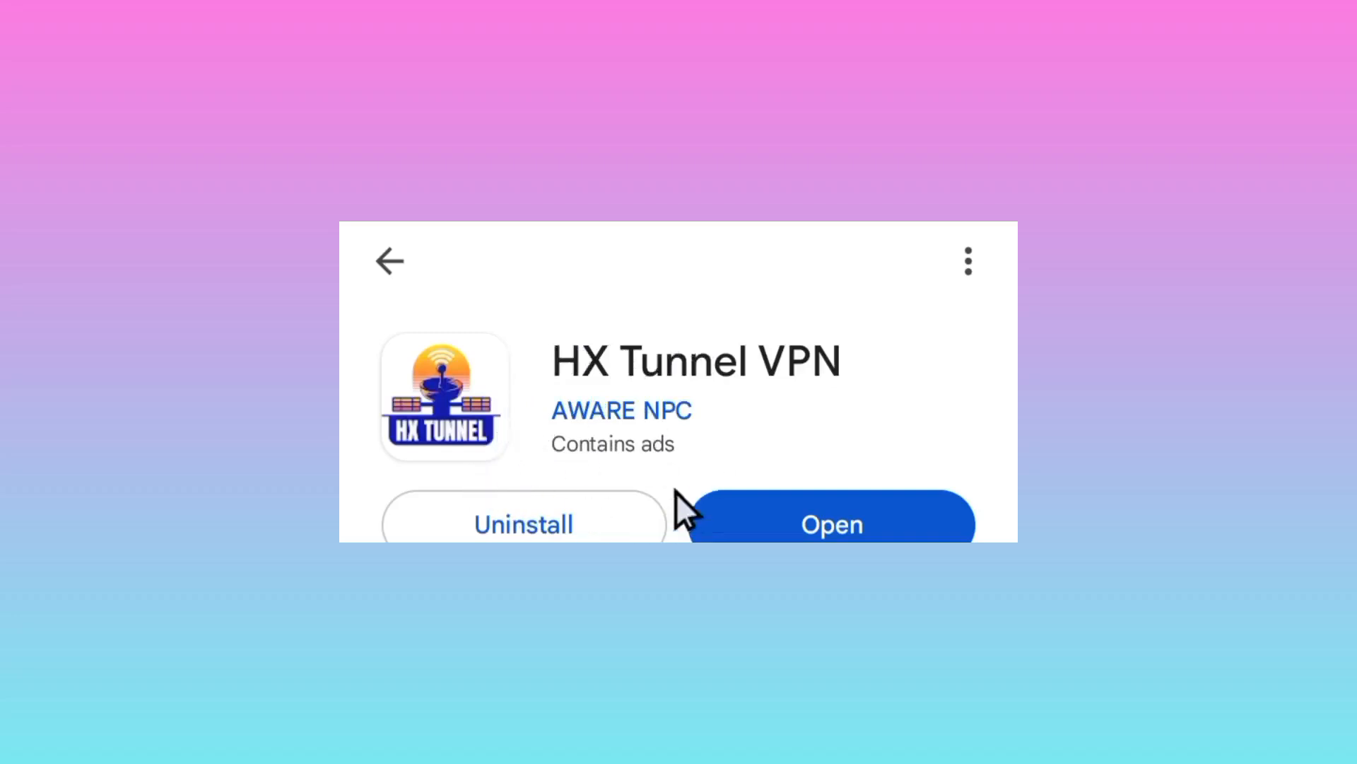
mouse_move(862, 531)
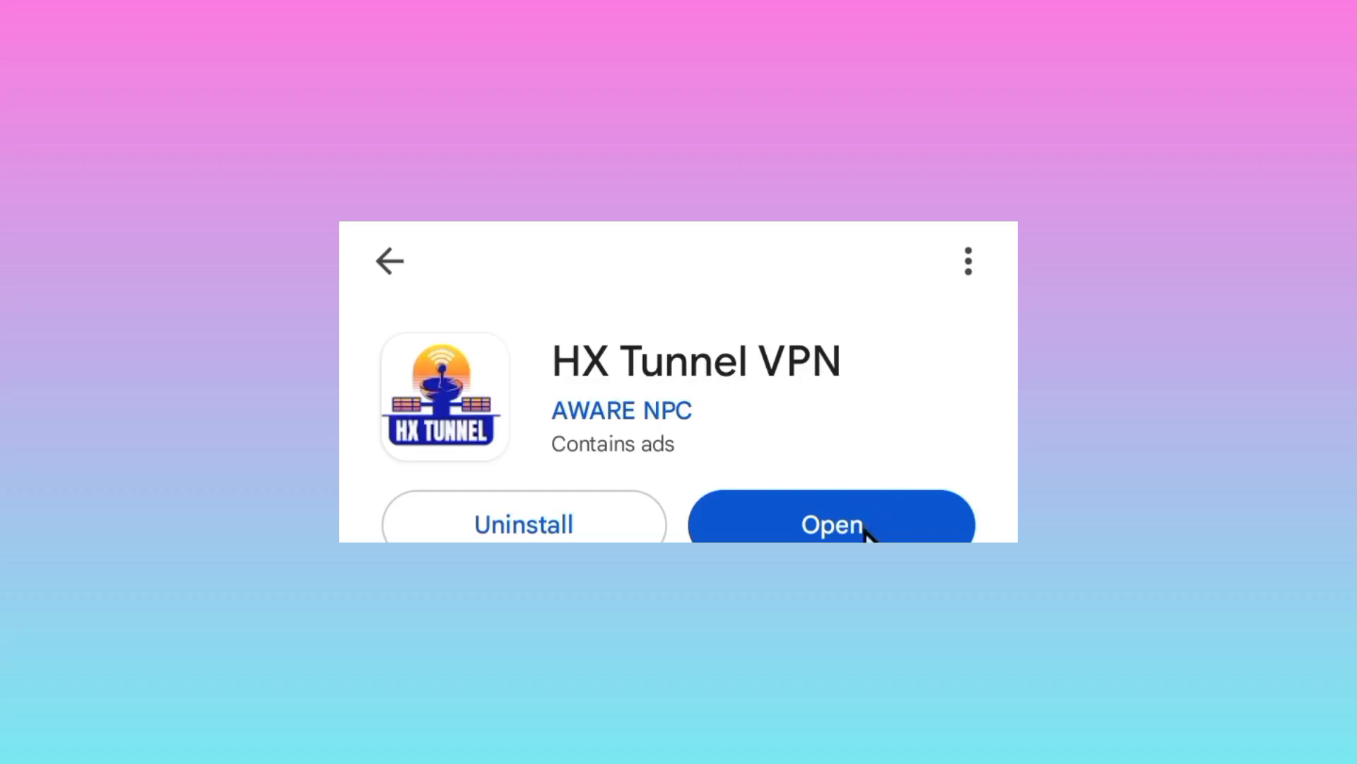
click(830, 523)
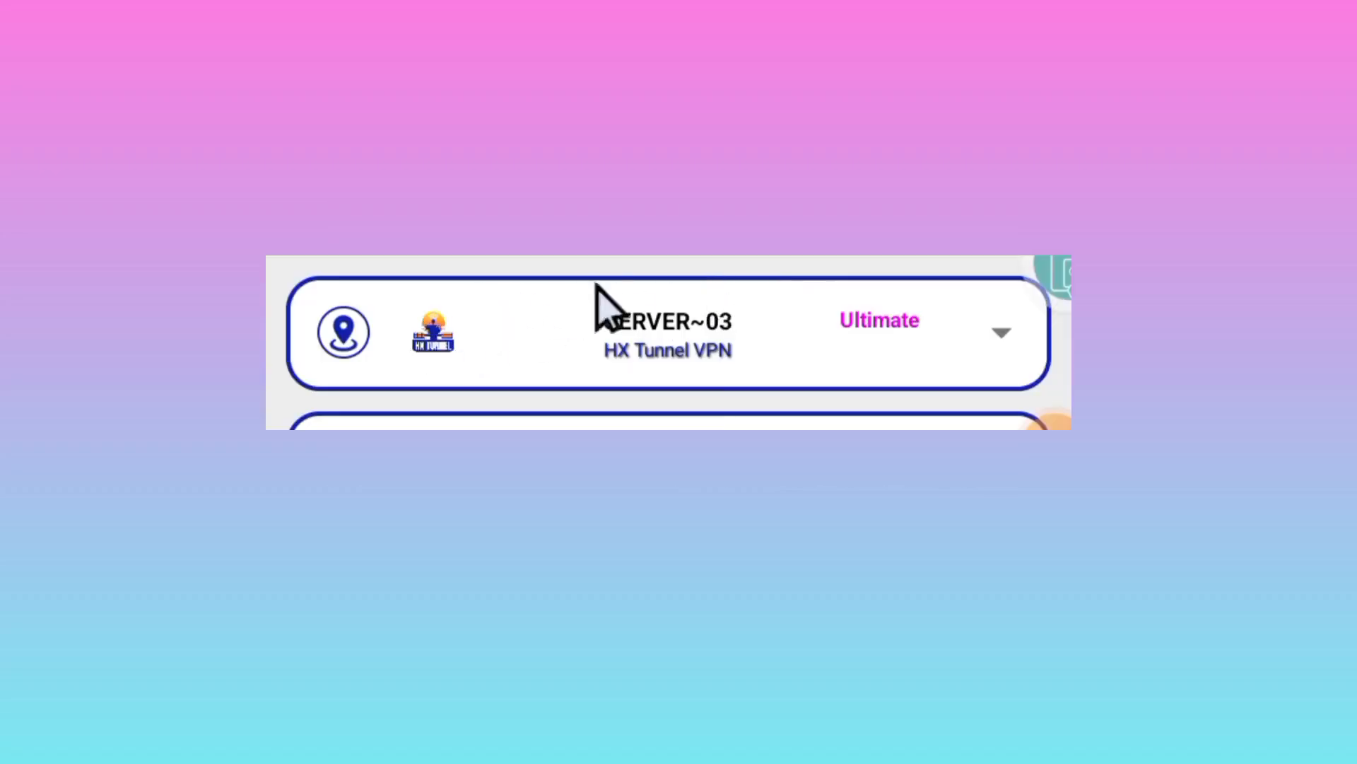
mouse_move(823, 334)
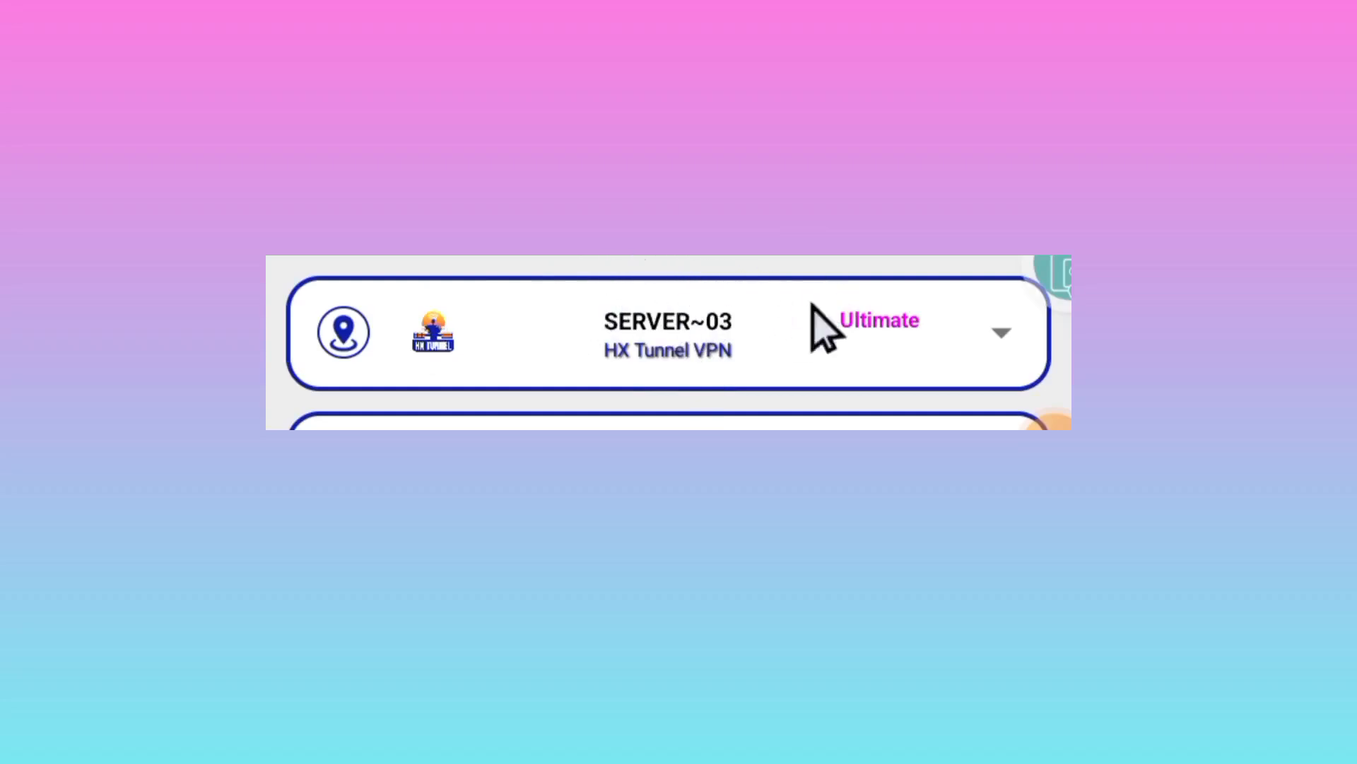
mouse_move(735, 311)
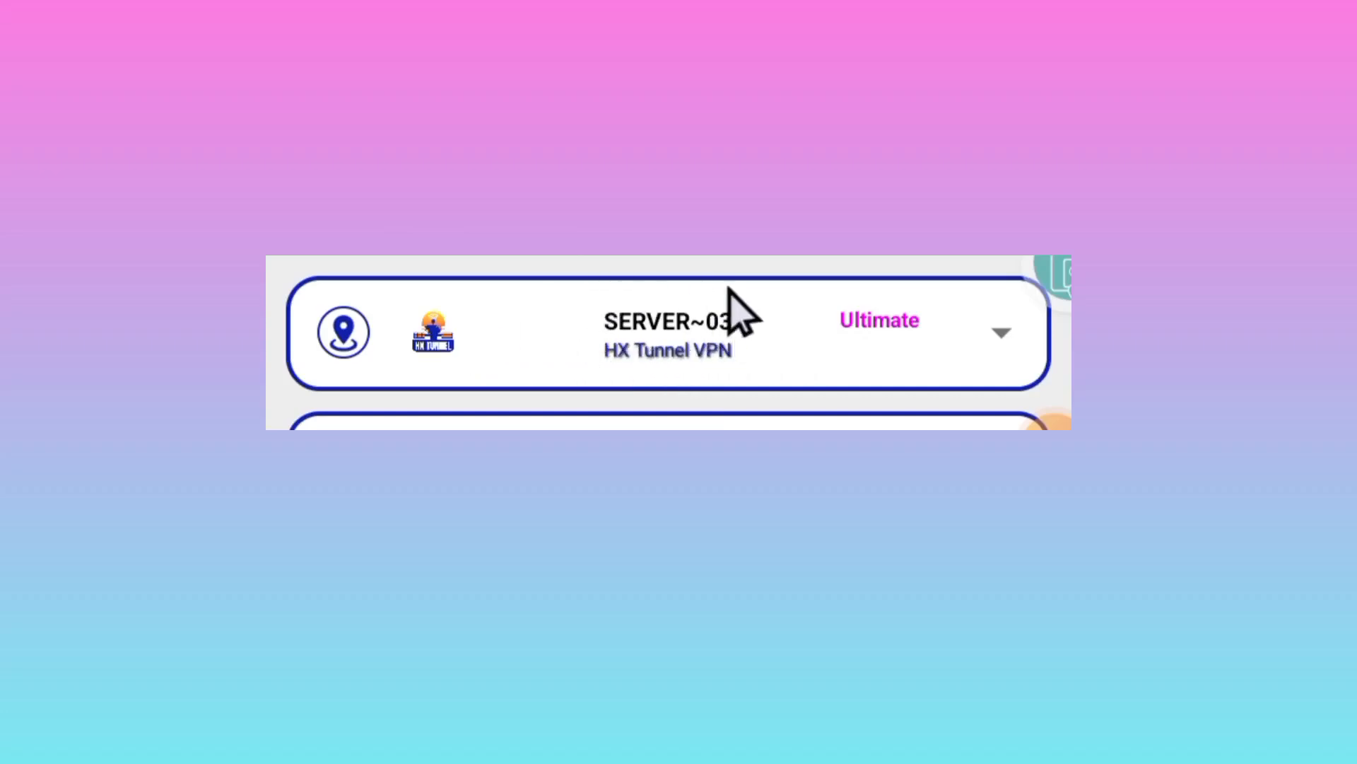
mouse_move(533, 347)
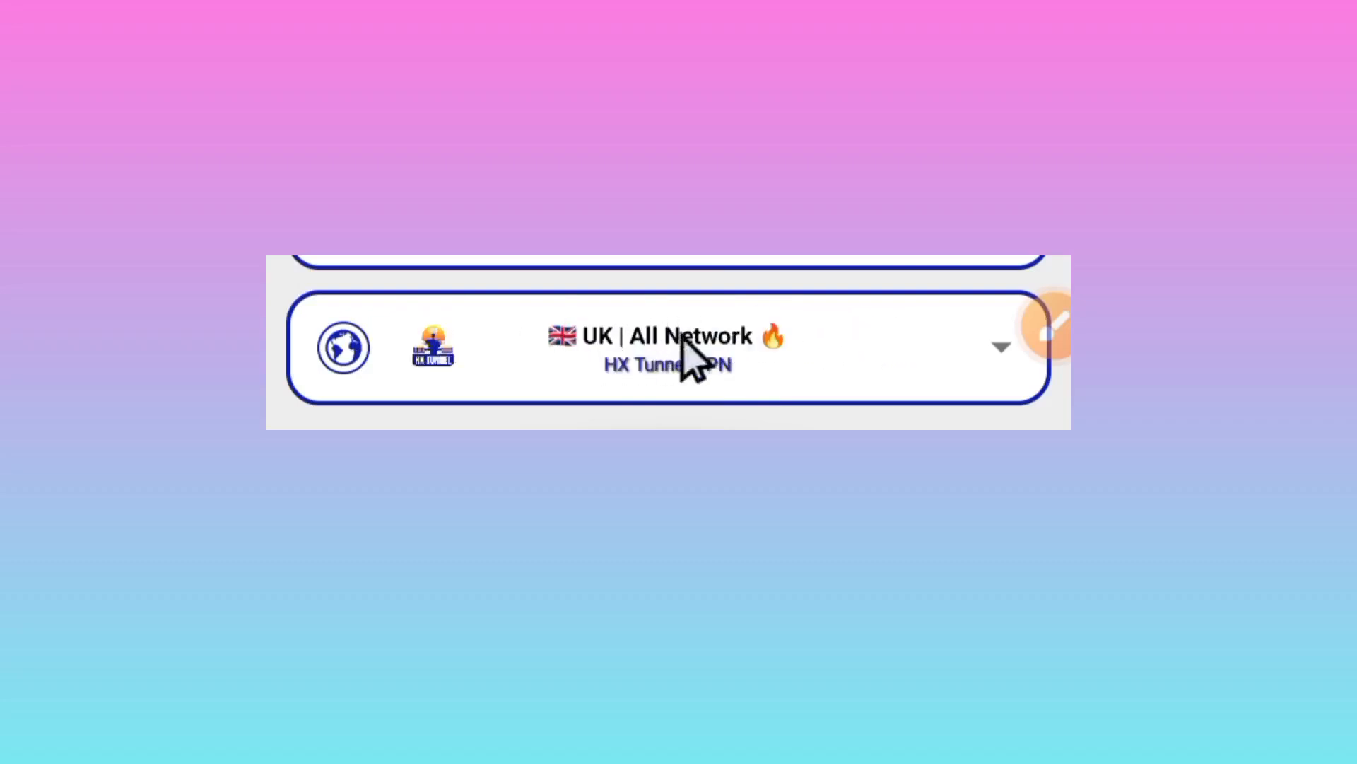
- Scroll down the HX Tunnel VPN main screen to reveal the START button
scroll(down, 3)
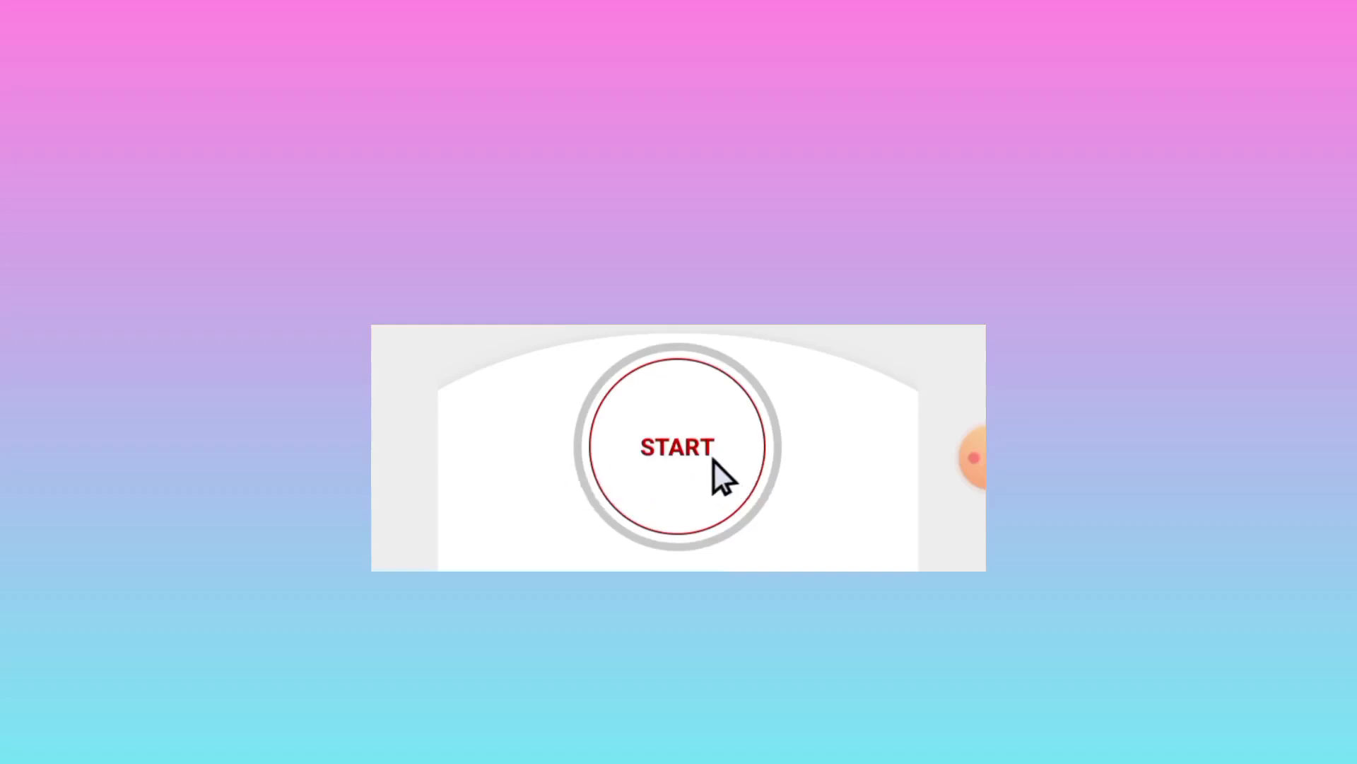
- Start the VPN connection with UK | All Network selected
click(678, 447)
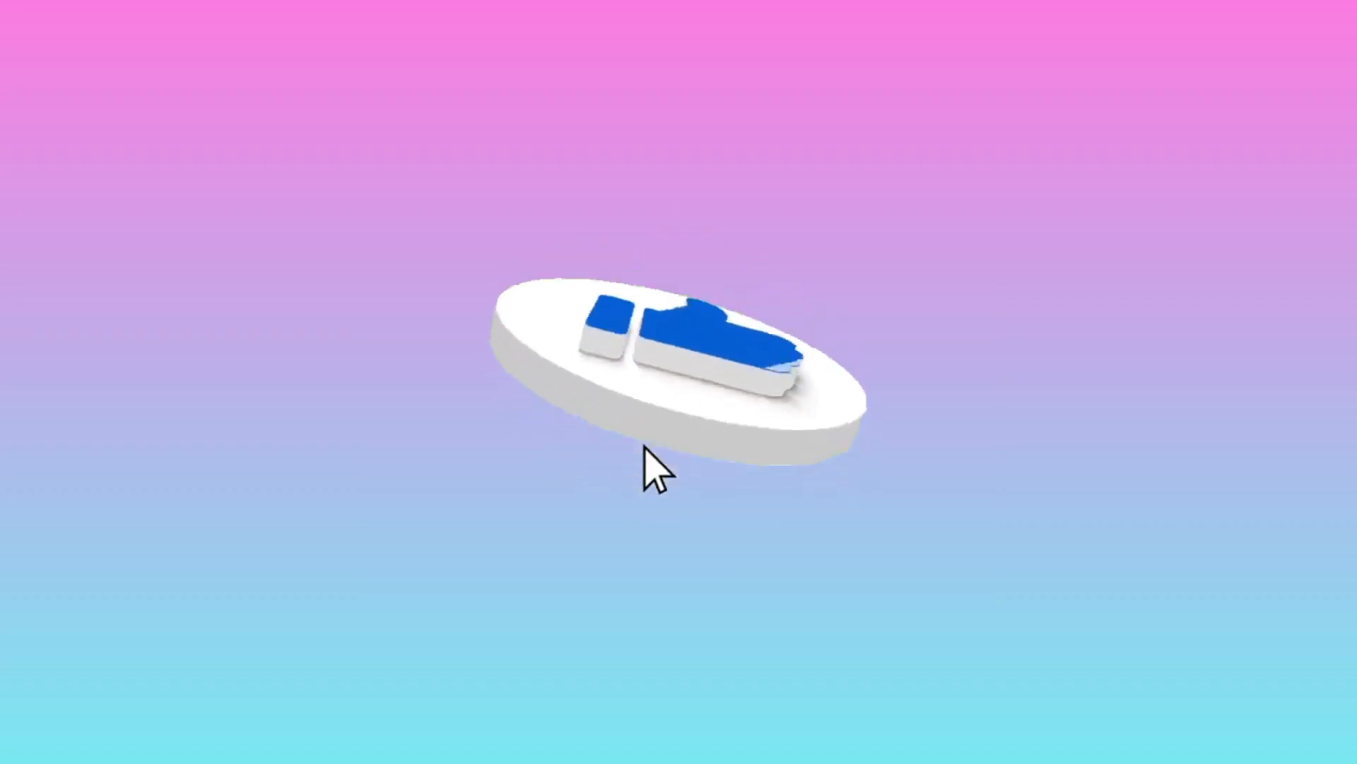